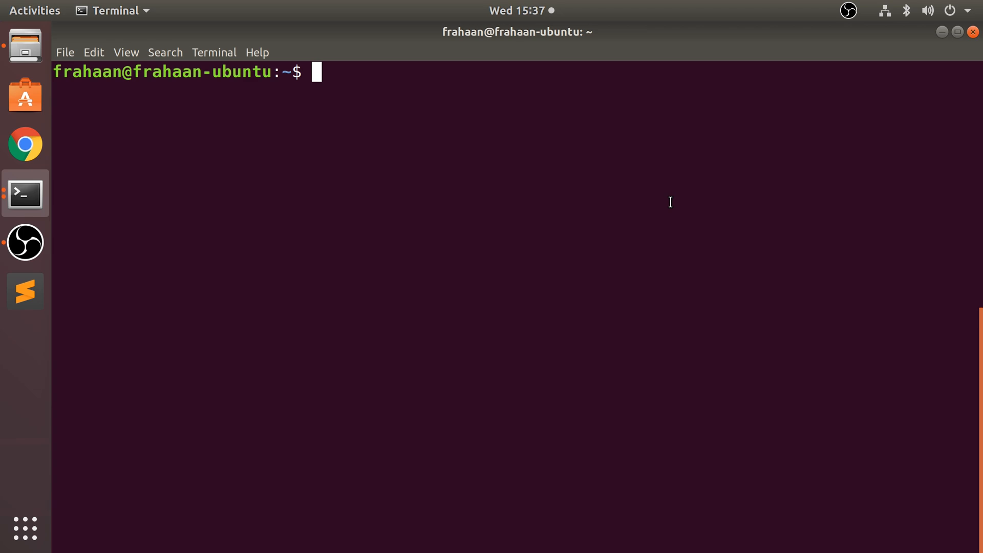
pyautogui.moveTo(350, 118)
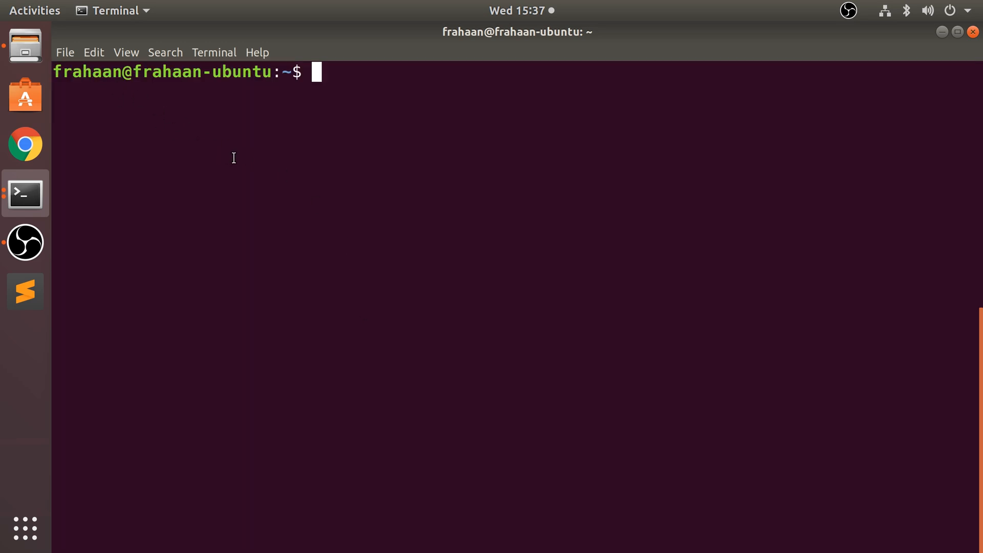
pyautogui.moveTo(171, 74)
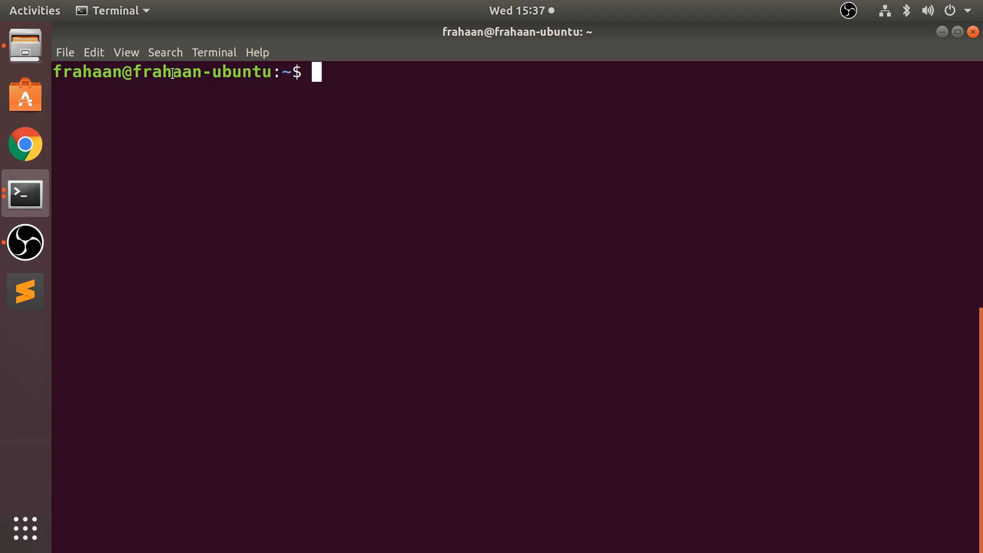
pyautogui.moveTo(334, 116)
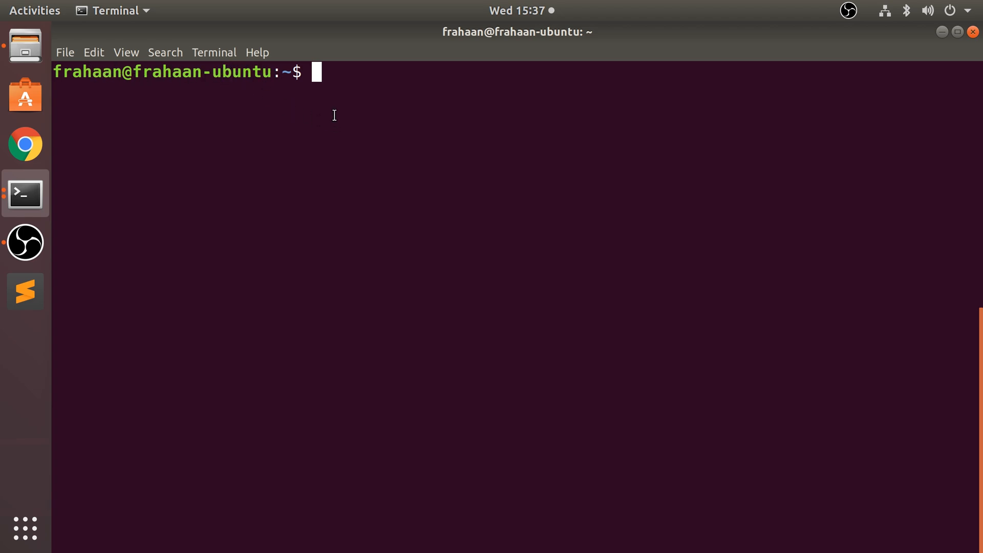
pyautogui.moveTo(331, 90)
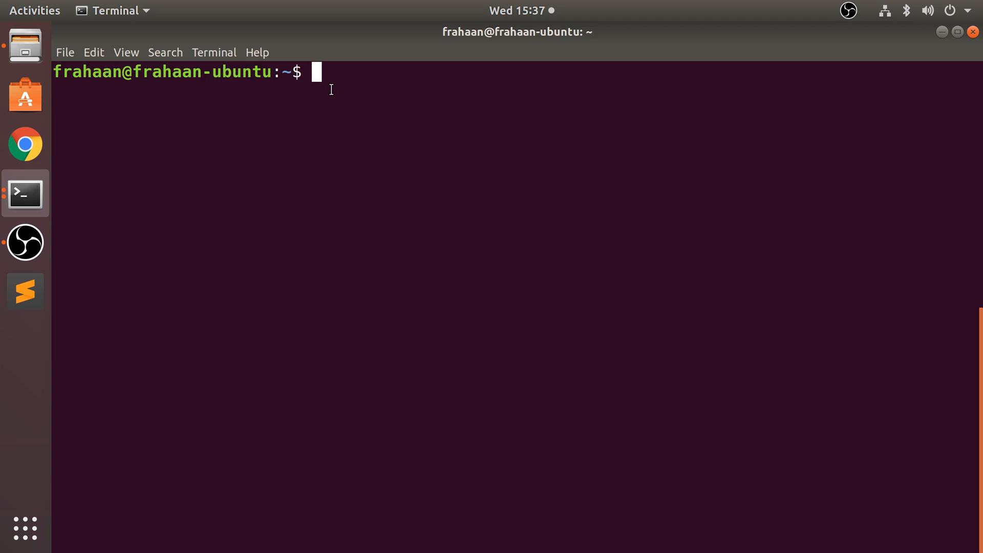
# Run pwd to print the working directory /home/frahaan.
pyautogui.write('pw')
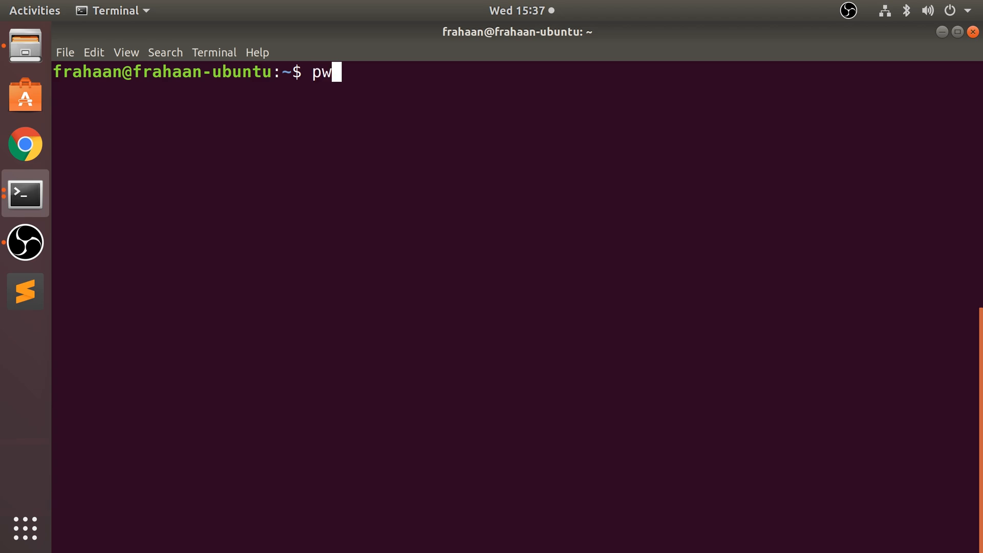
pyautogui.press('Return')
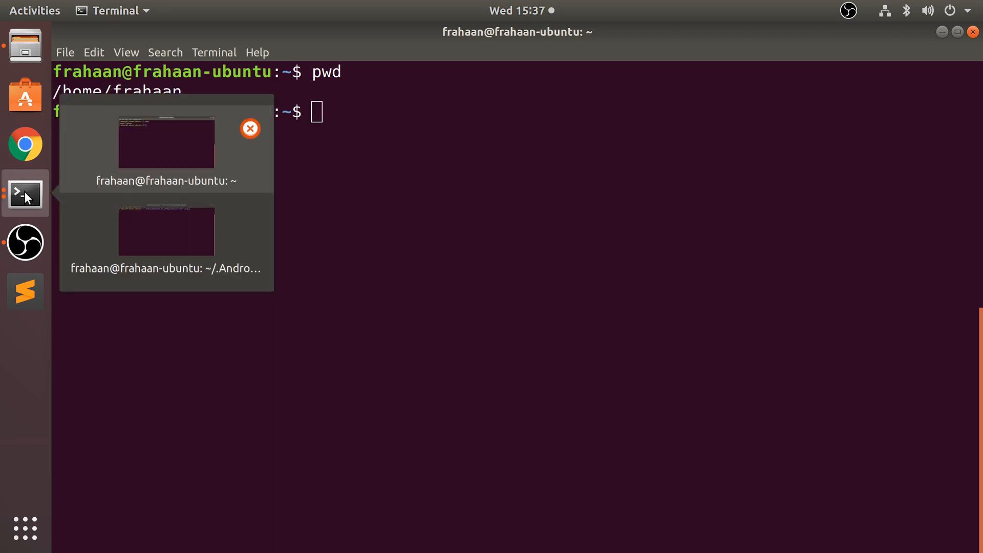
# Switch to the terminal window in ~/.AndroidStudio3.3/config/plugins/Dart/lib.
pyautogui.click(166, 230)
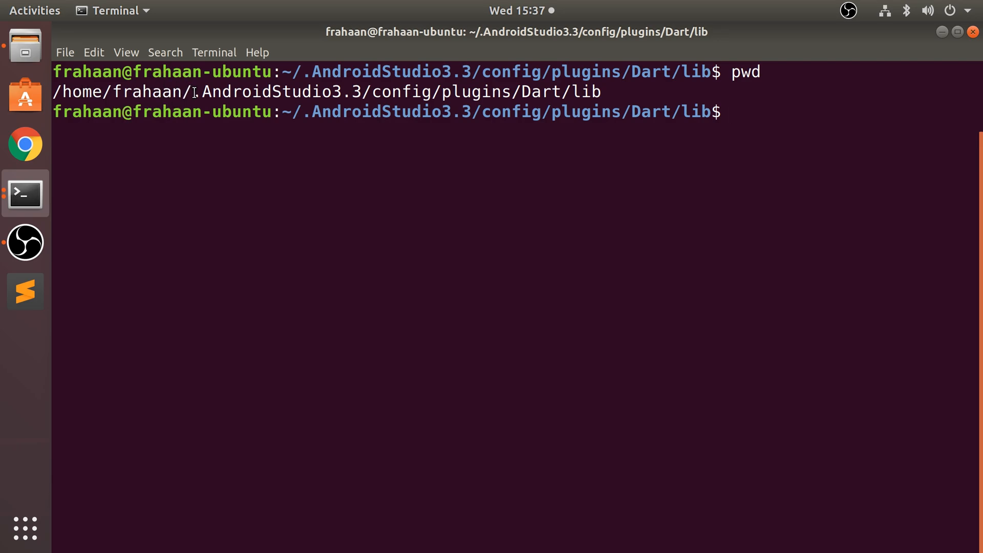
pyautogui.moveTo(316, 86)
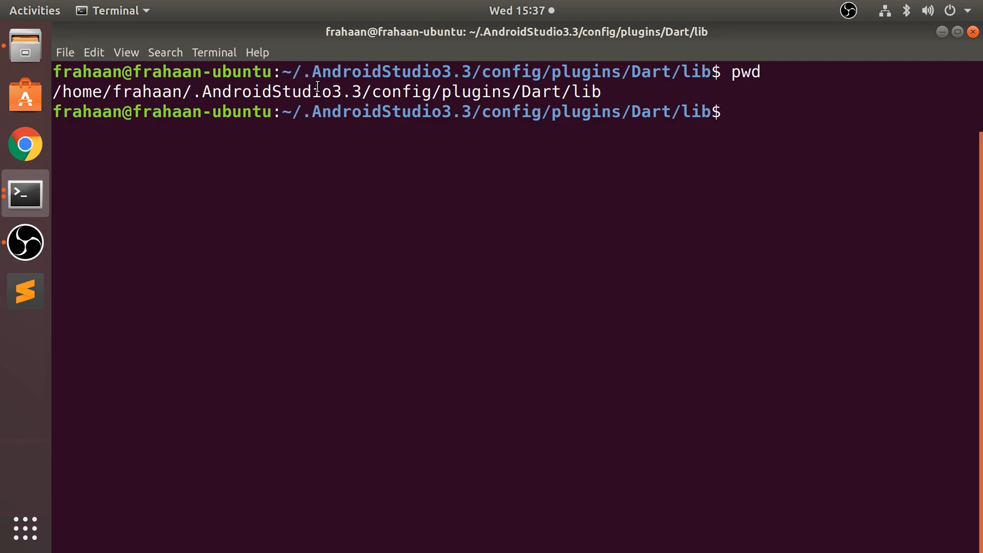
pyautogui.moveTo(387, 94)
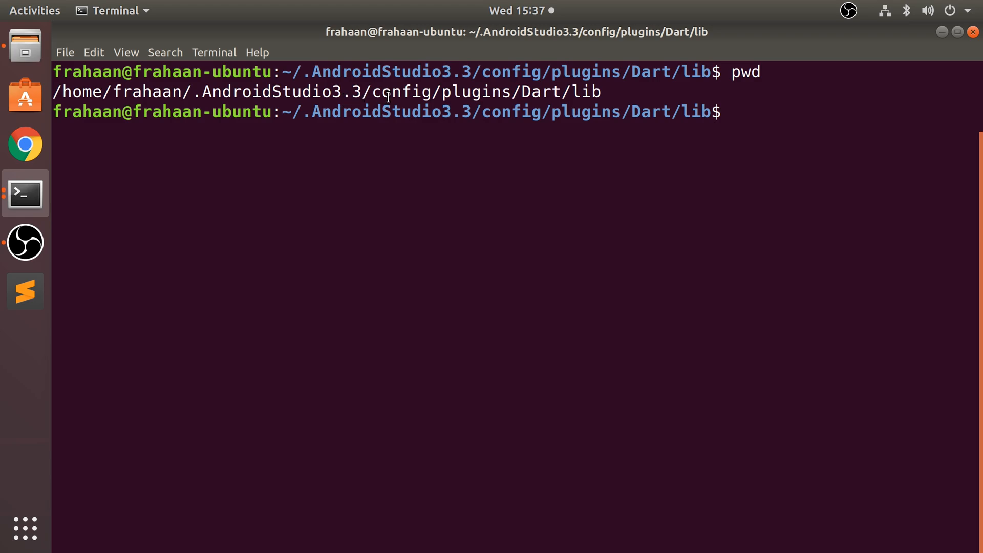
pyautogui.moveTo(618, 86)
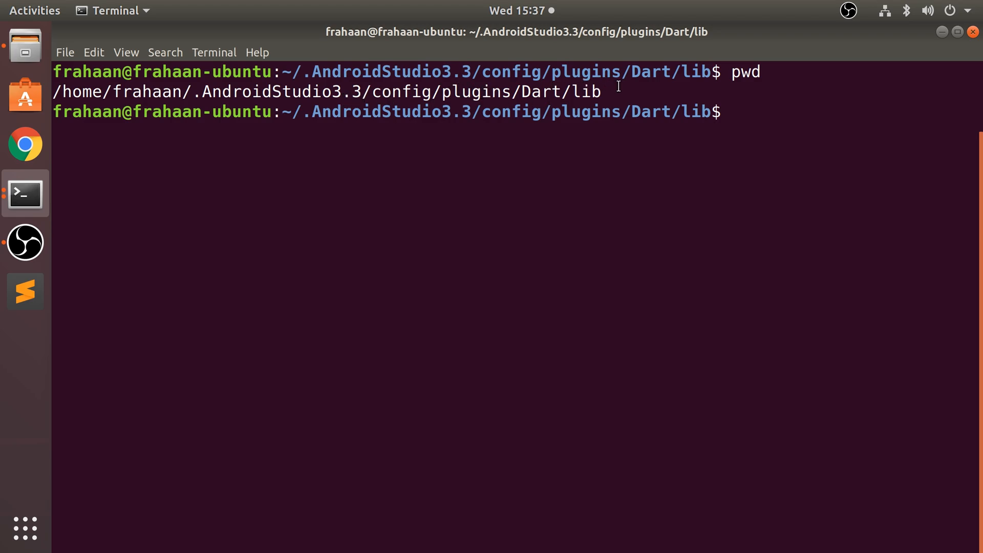